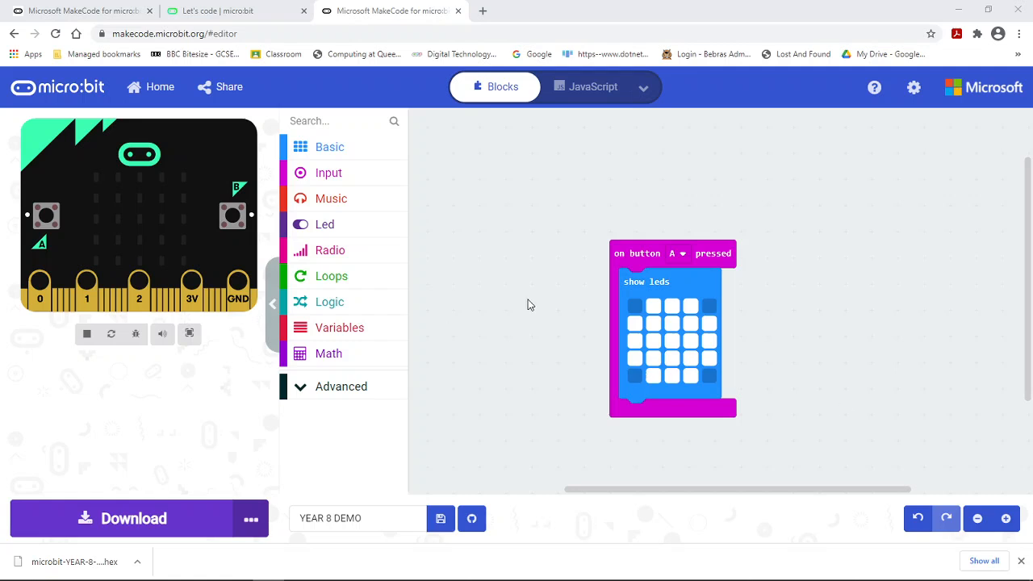
mouse_move(571, 260)
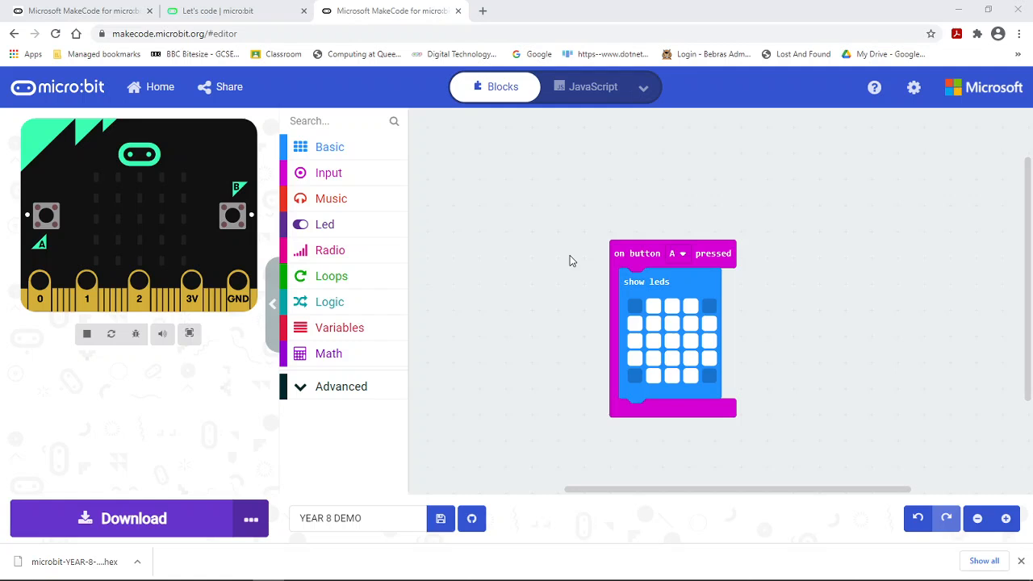
mouse_move(544, 220)
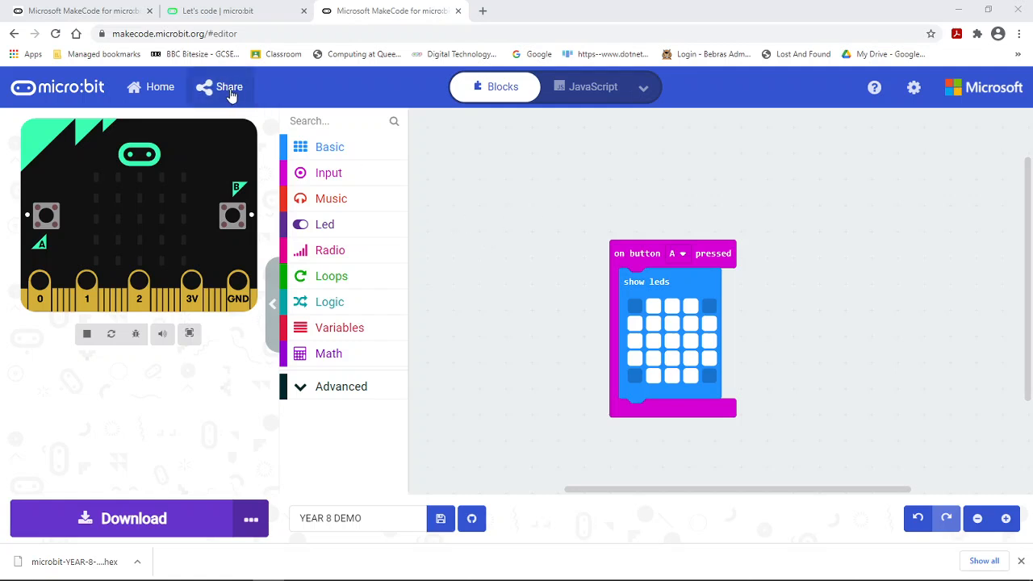
mouse_move(236, 95)
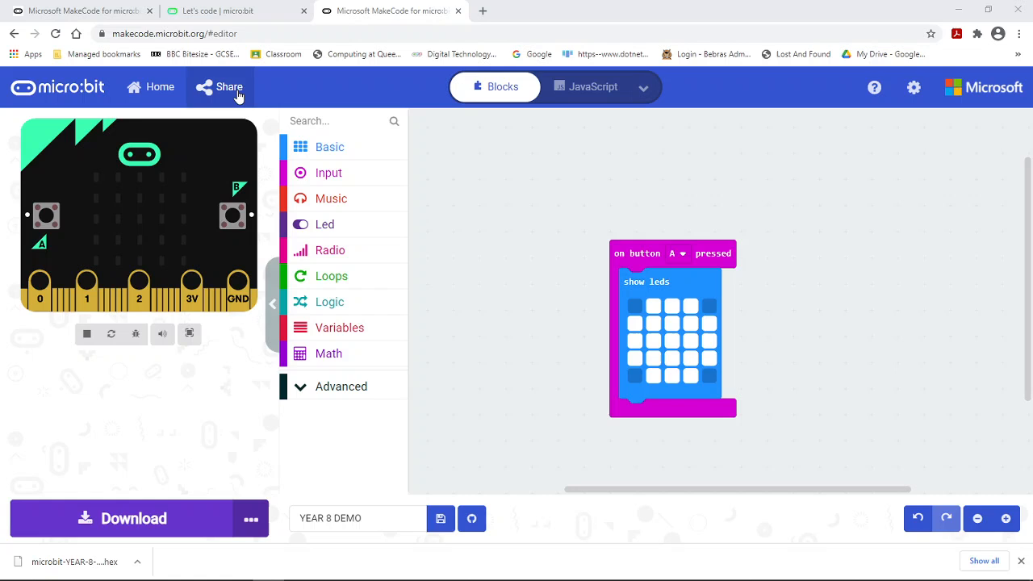
Open the Share Project dialog for YEAR 8 DEMO and focus its project name field.
click(228, 86)
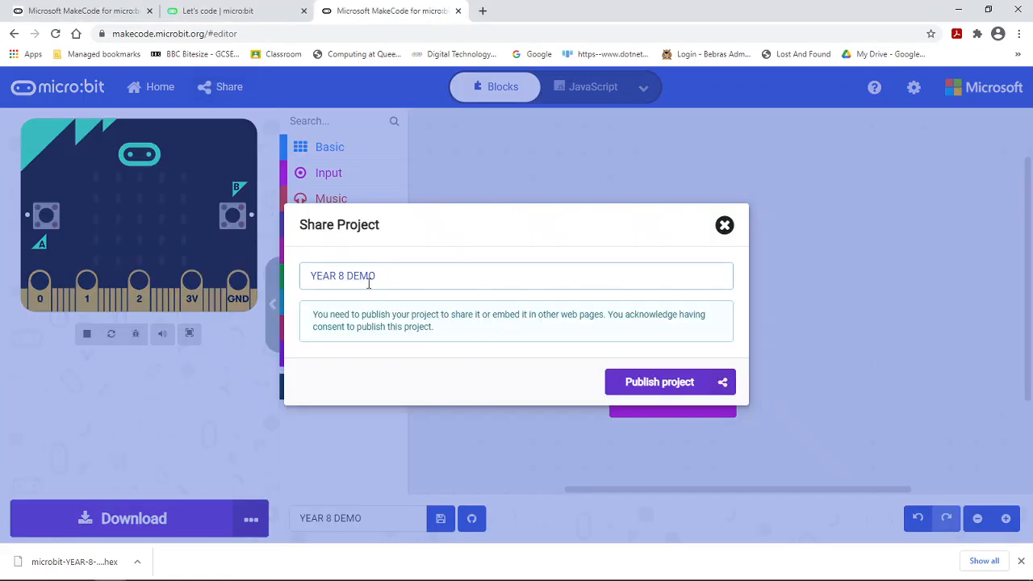
click(375, 275)
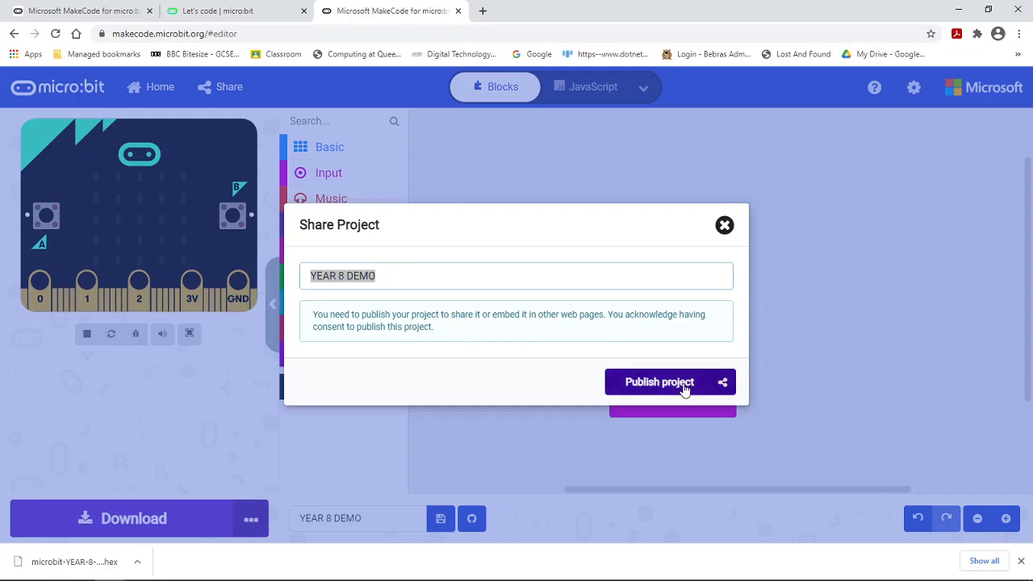
Publish YEAR 8 DEMO, then select and copy the generated share URL.
click(660, 382)
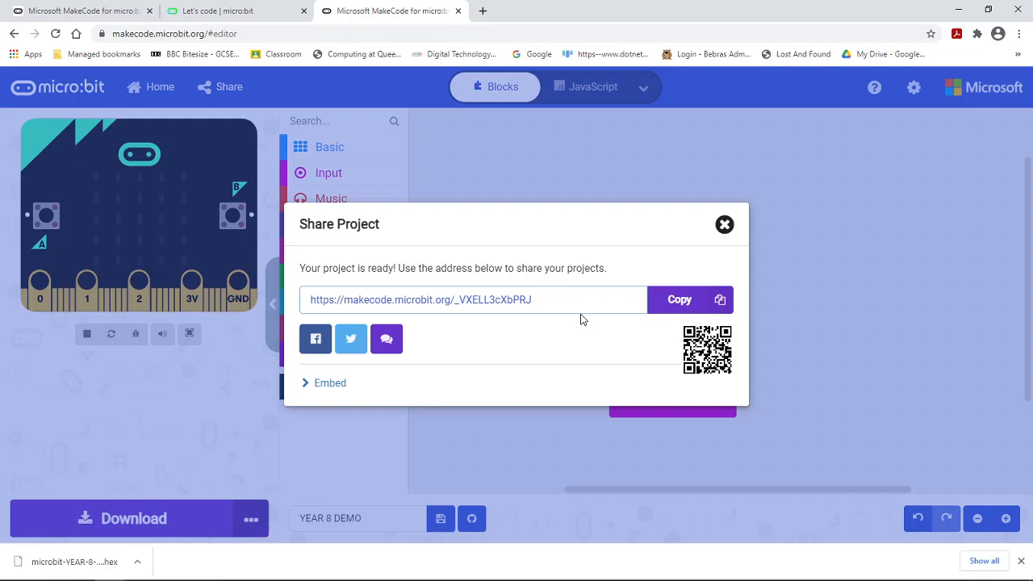
triple_click(444, 299)
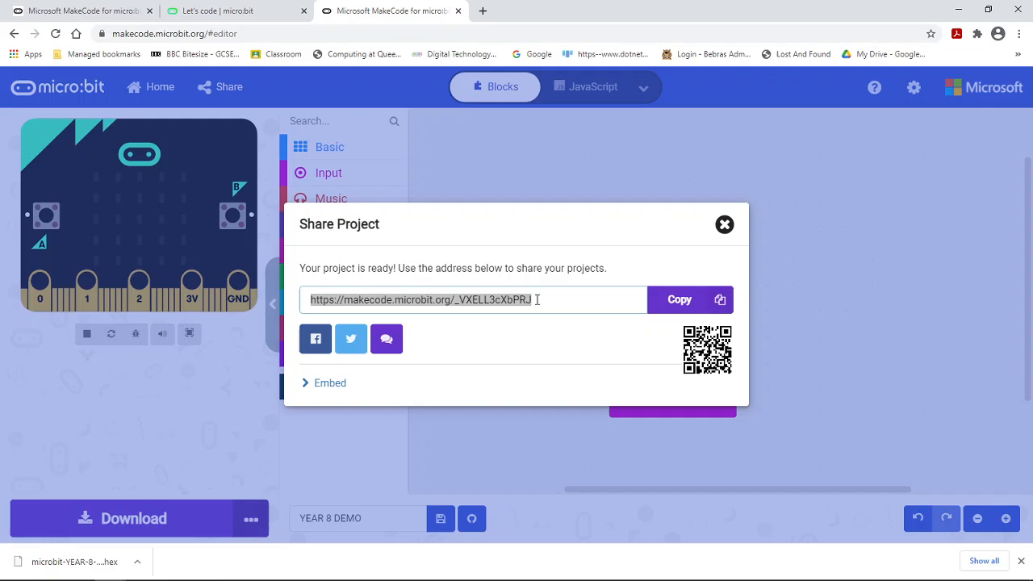
click(680, 300)
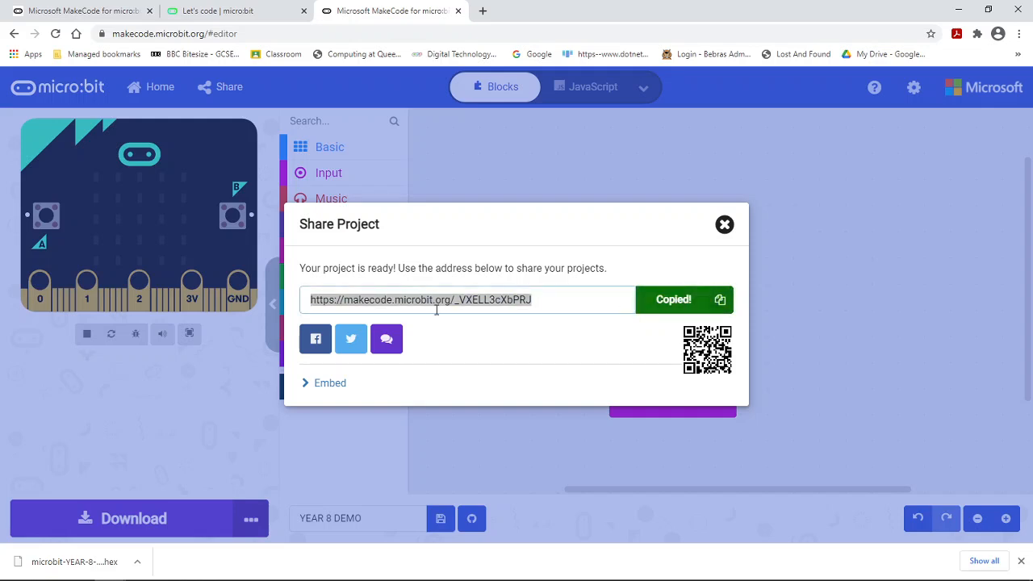
Expand the Embed panel to reveal the project's embed code below the share link.
click(324, 382)
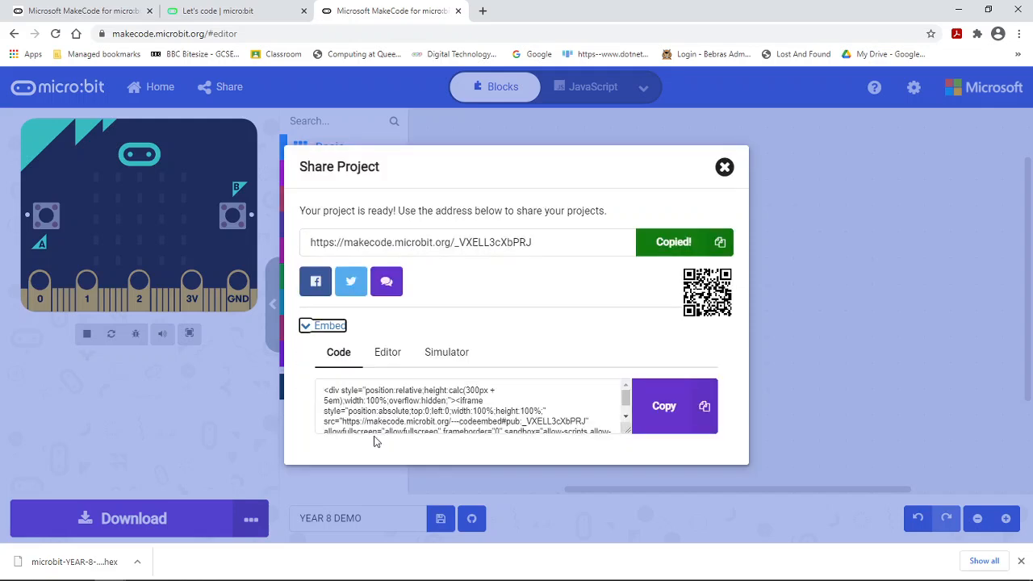
scroll(down, 3)
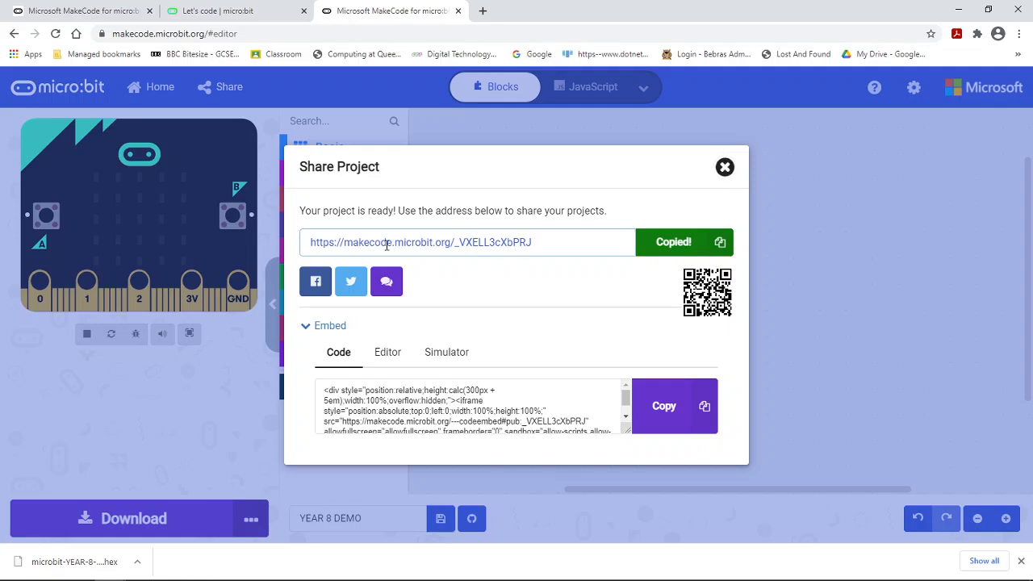
double_click(375, 242)
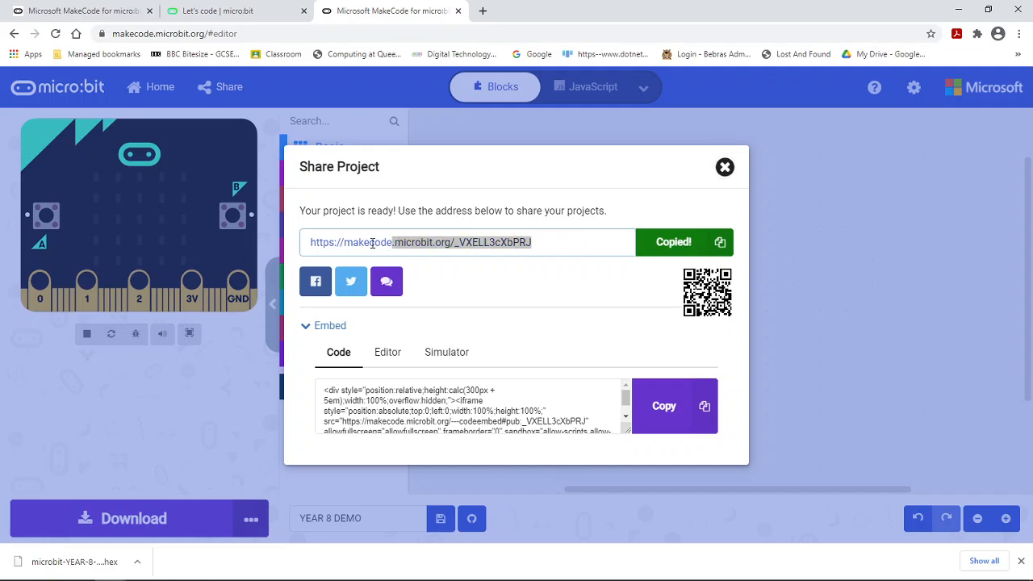